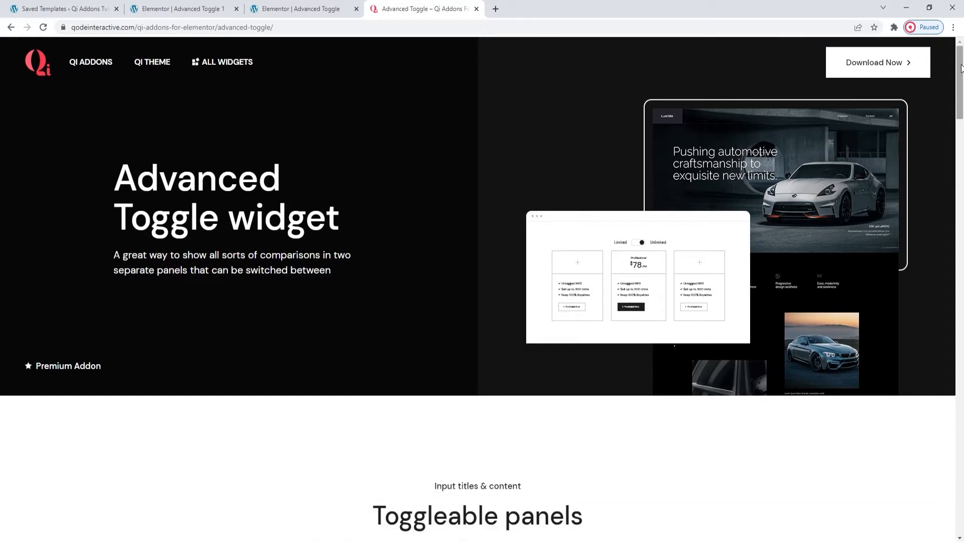
- Flip the demo toggle, then set the Advanced Toggle's First Title to 'New Plugins'
{"action": "scroll", "scroll_direction": "down", "scroll_amount": 3}
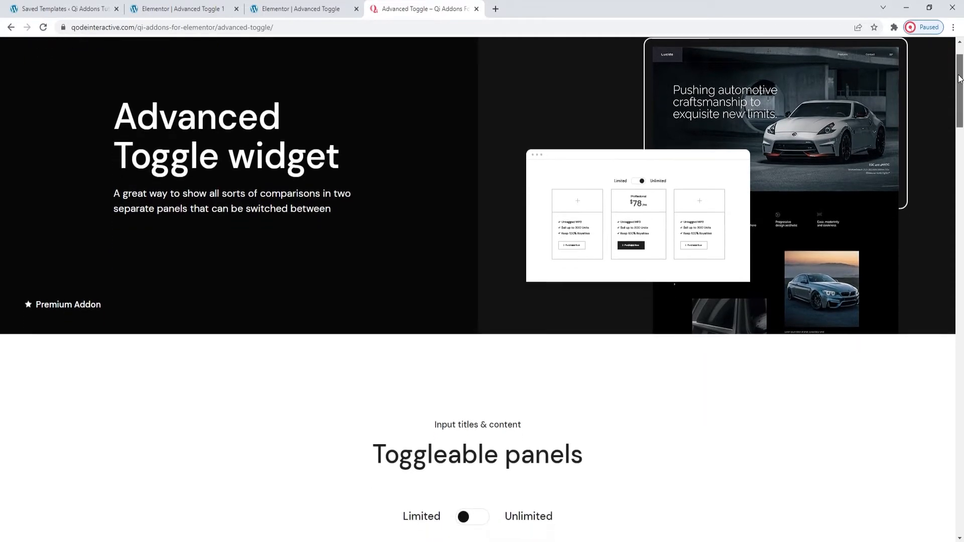
{"action": "scroll", "scroll_direction": "down", "scroll_amount": 3}
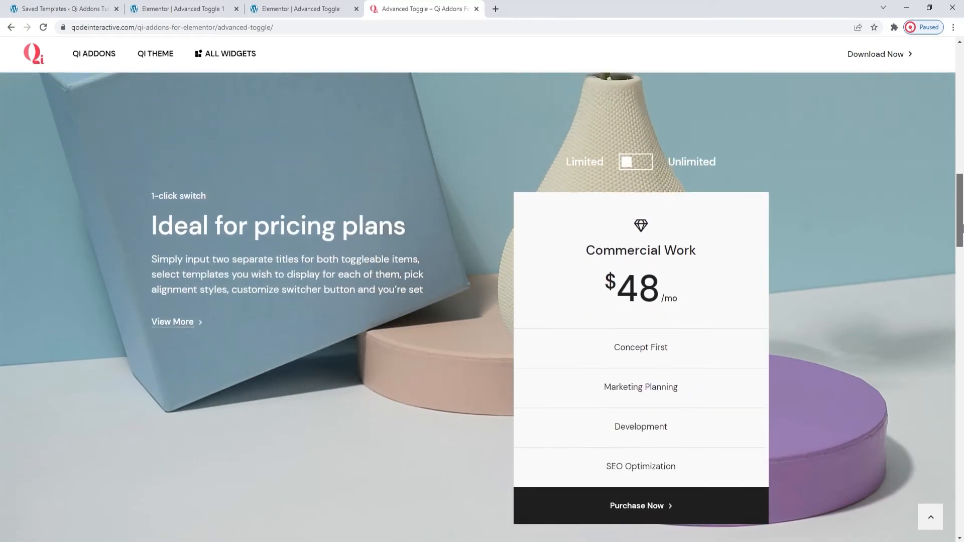
{"action": "scroll", "scroll_direction": "down", "scroll_amount": 3}
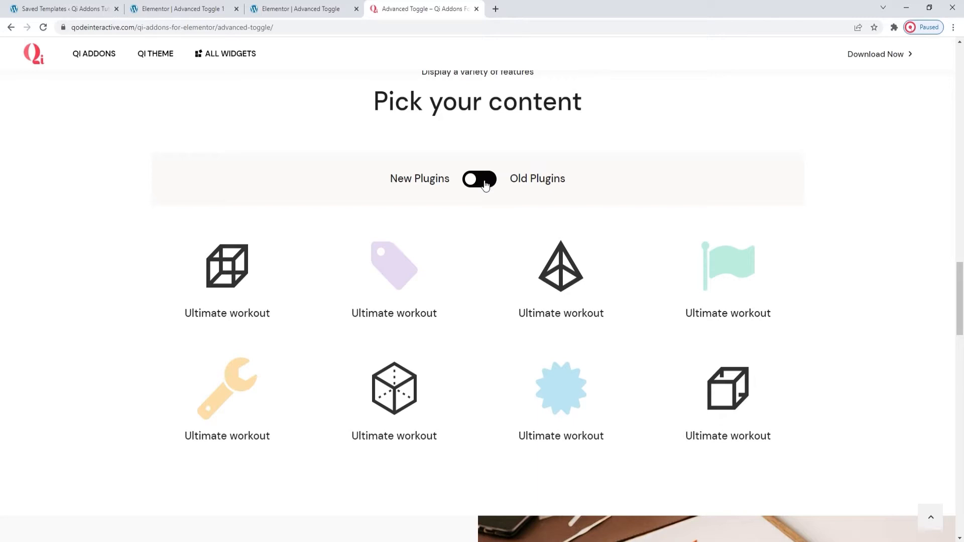
{"action": "left_click", "coordinate": [303, 9]}
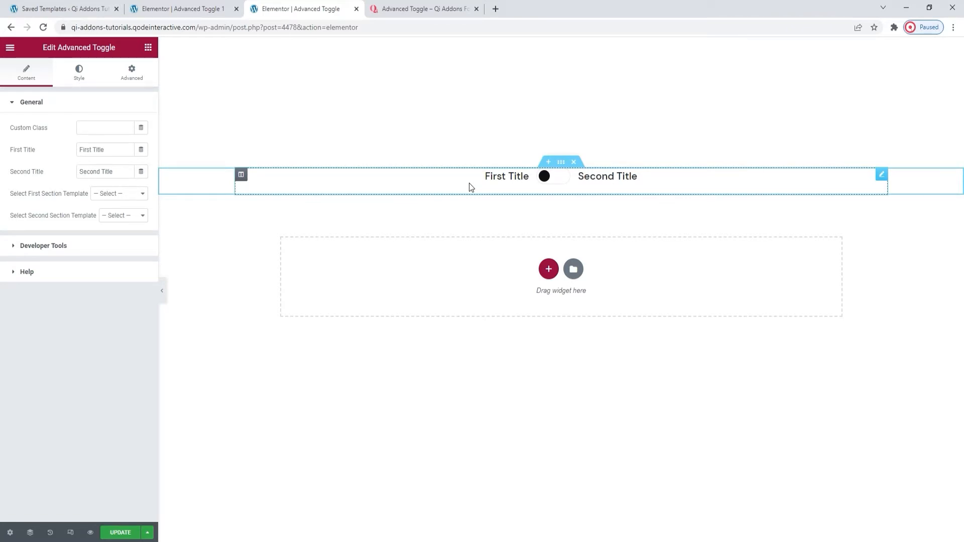
{"action": "mouse_move", "coordinate": [560, 185]}
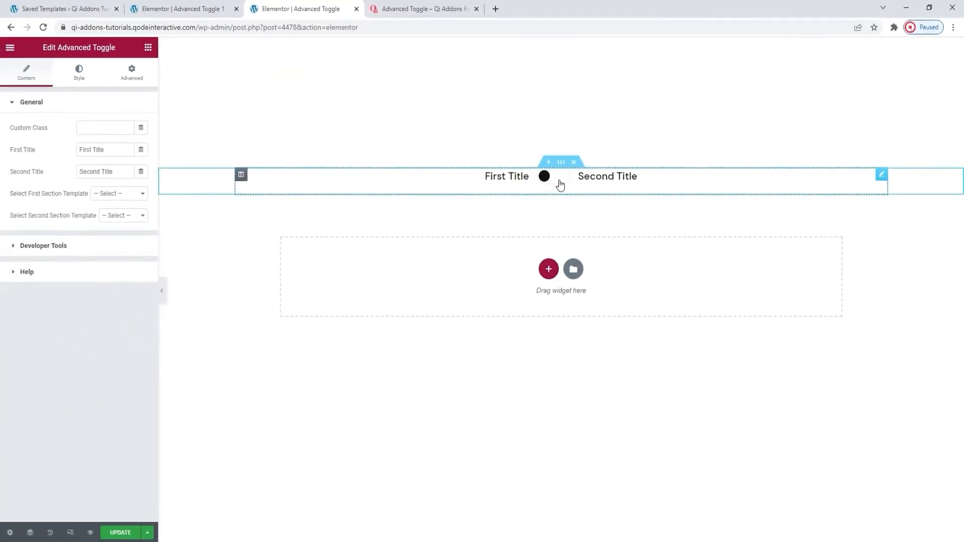
{"action": "type", "text": "New Plug"}
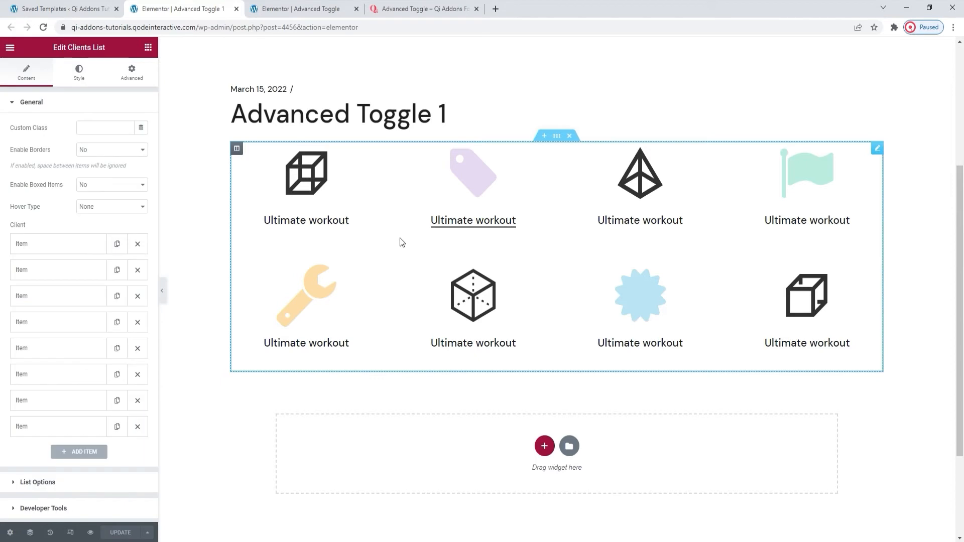
- Switch to the Advanced Toggle 1 tab showing the eight-item Clients List template
{"action": "left_click", "coordinate": [301, 9]}
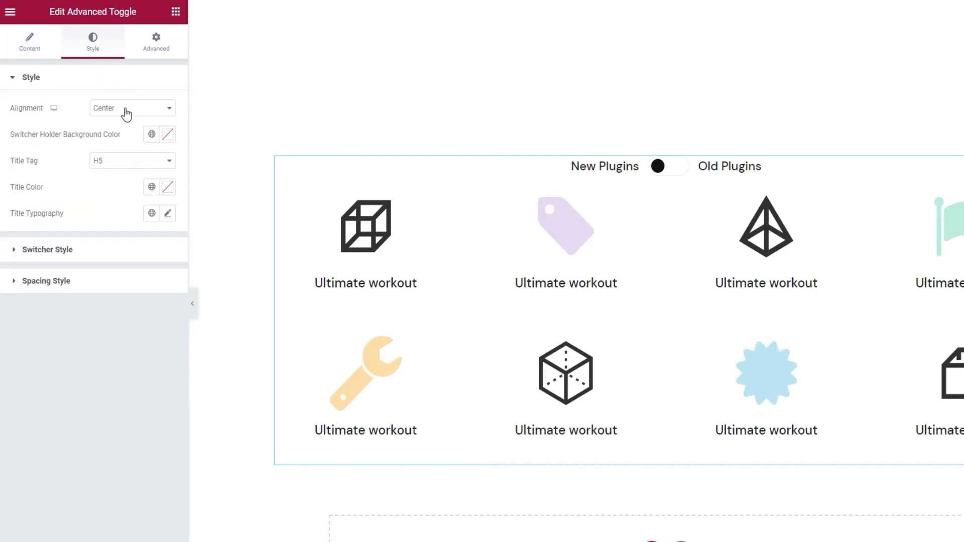
- Set the toggle Alignment to Center and the Title Tag to H5
{"action": "left_click", "coordinate": [168, 135]}
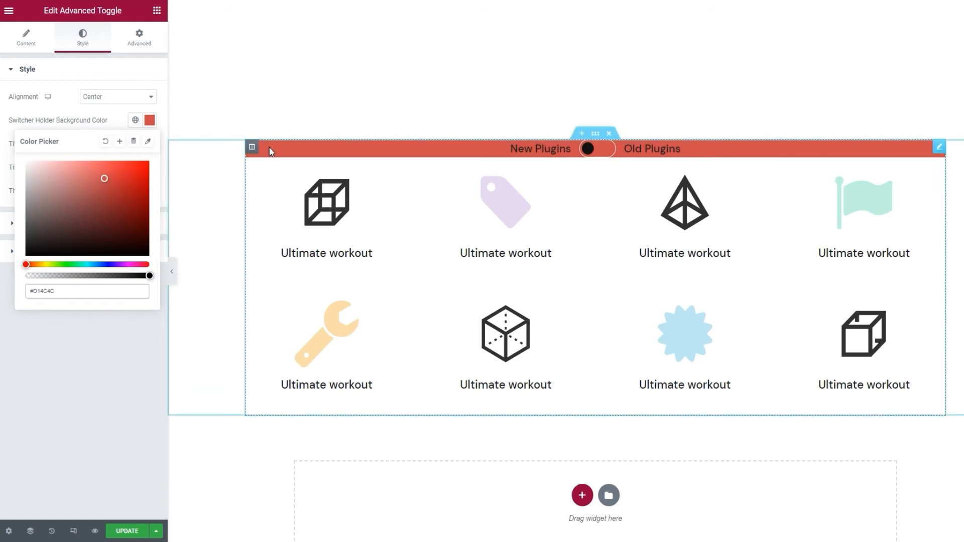
{"action": "left_click", "coordinate": [116, 144]}
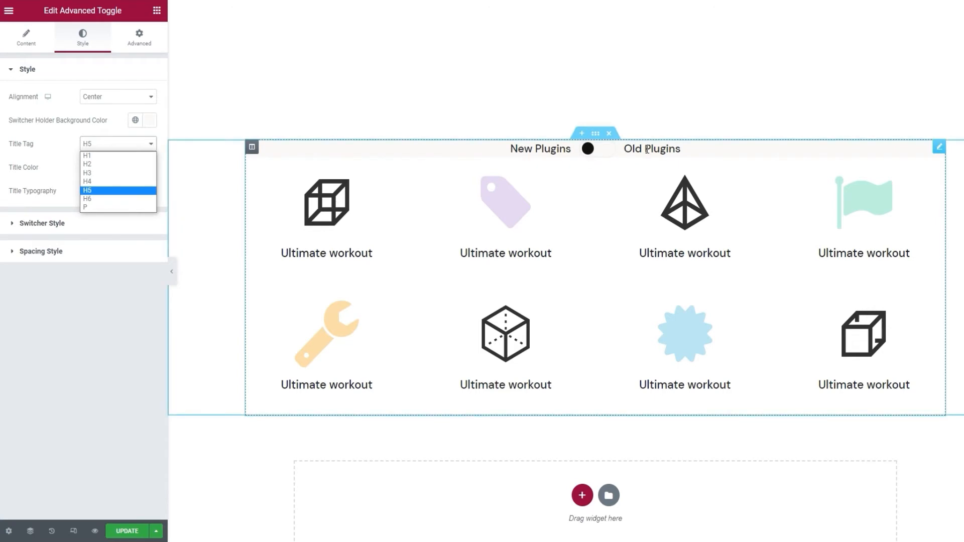
{"action": "left_click", "coordinate": [113, 302]}
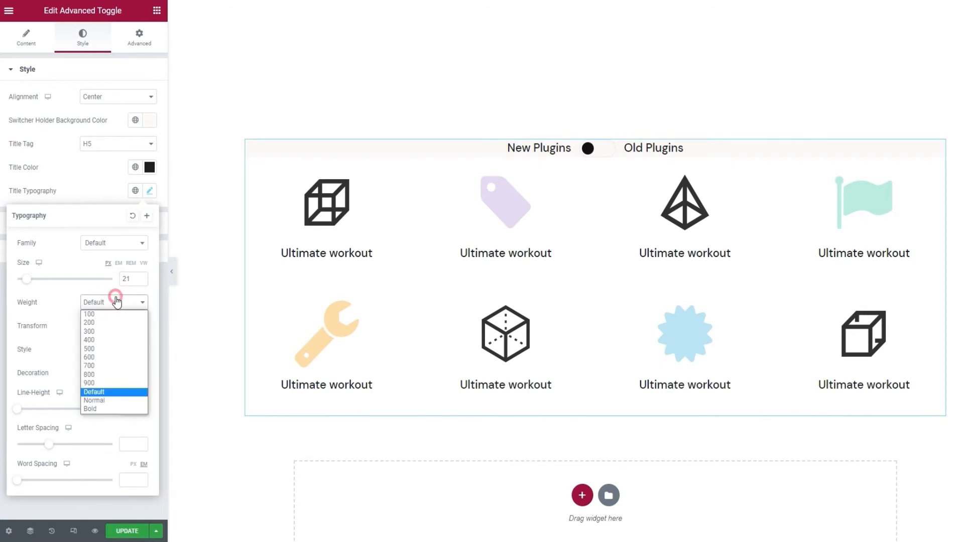
- Review the title typography Weight and Style options after setting size 21
{"action": "left_click", "coordinate": [113, 349]}
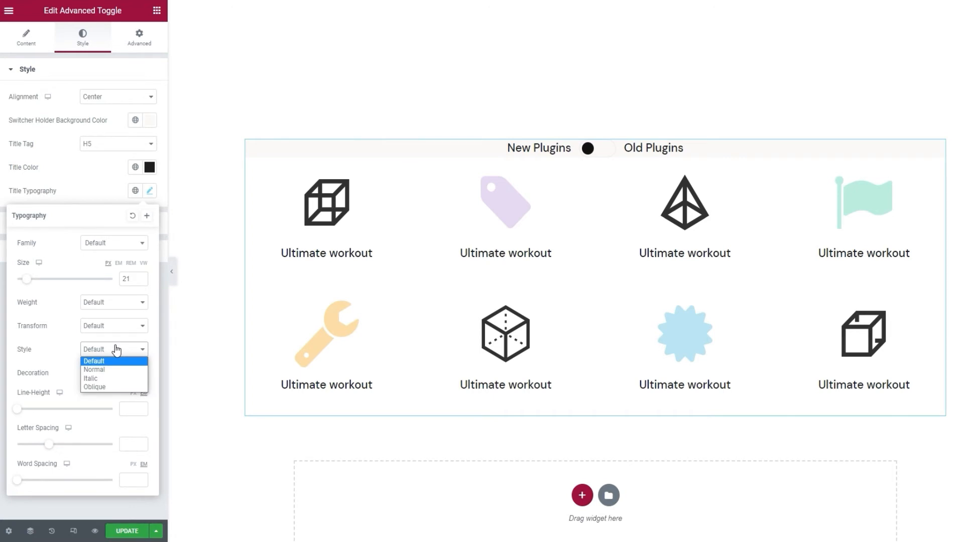
{"action": "left_click", "coordinate": [619, 156]}
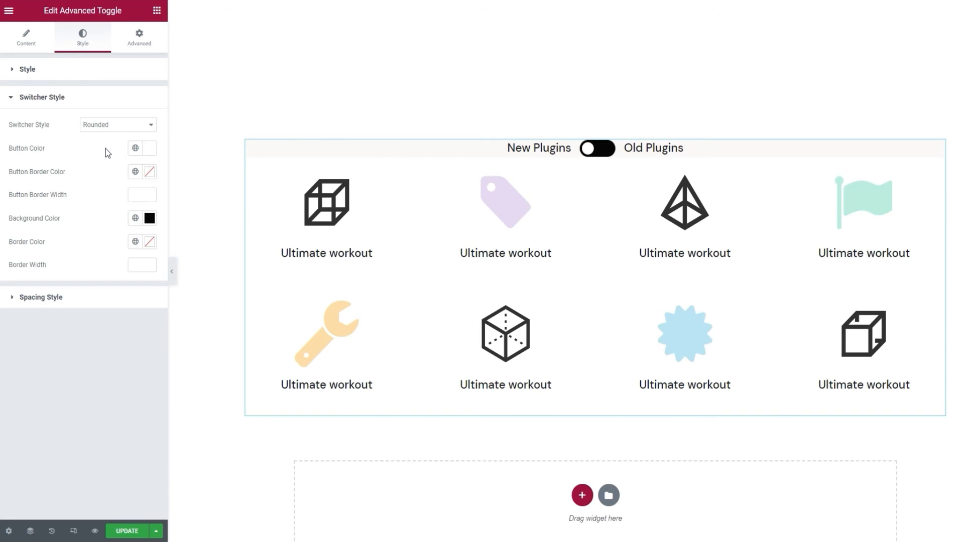
{"action": "left_click", "coordinate": [596, 147]}
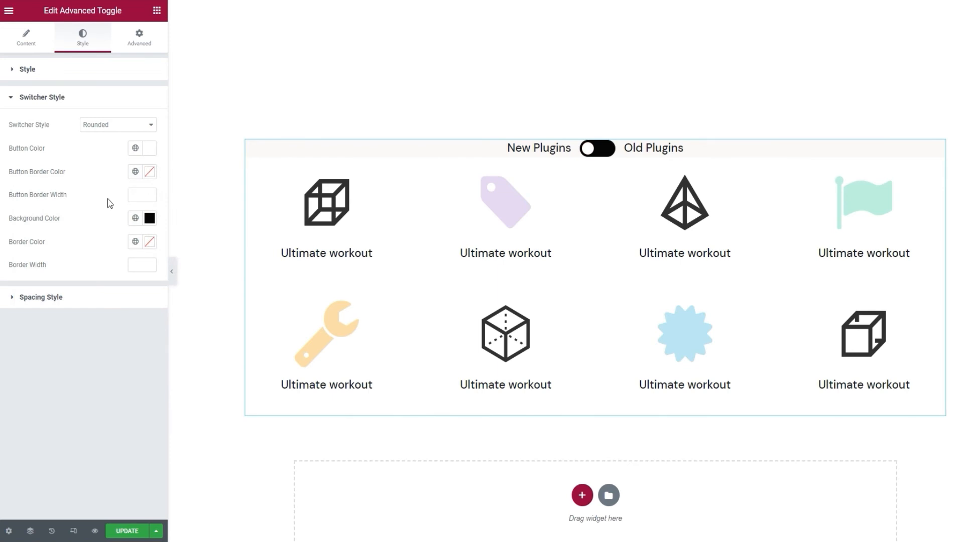
{"action": "left_click", "coordinate": [150, 241]}
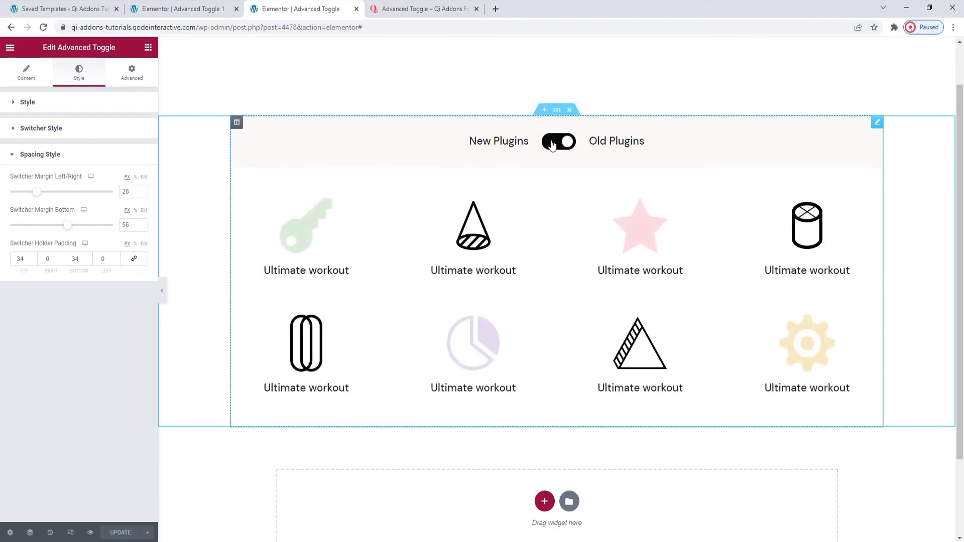
- Flip the saved toggle on the canvas to preview the Old Plugins items
{"action": "left_click", "coordinate": [423, 9]}
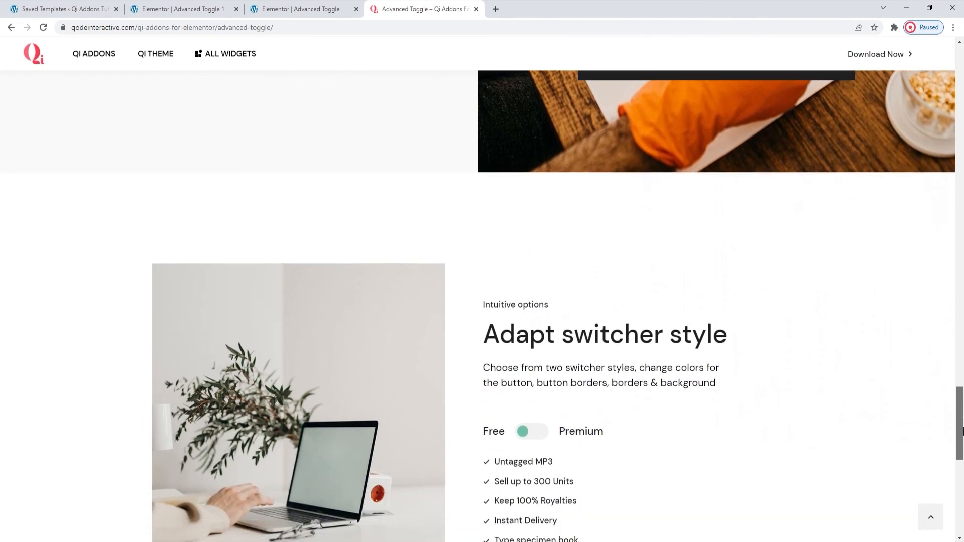
- Scroll the Qi Addons demo page down to the Adapt switcher style section
{"action": "scroll", "scroll_direction": "down", "scroll_amount": 3}
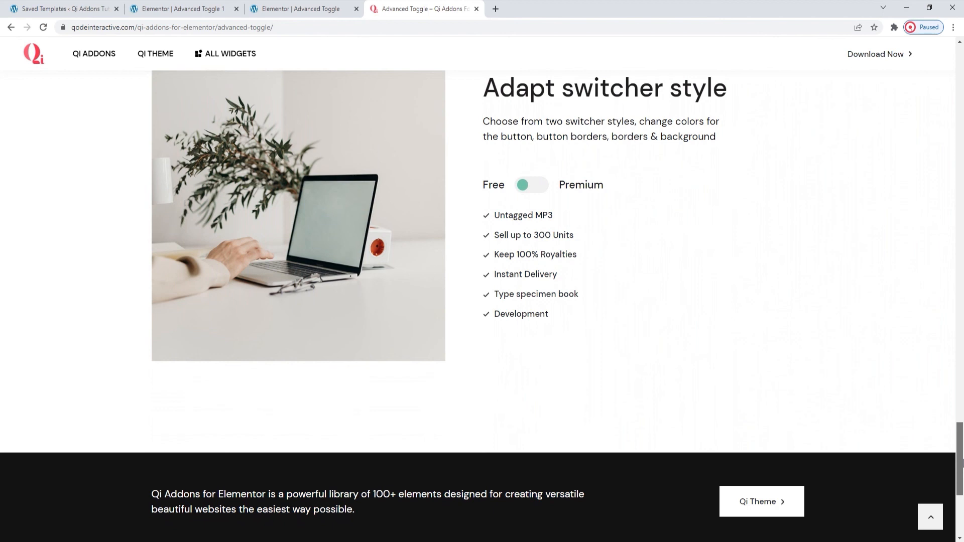